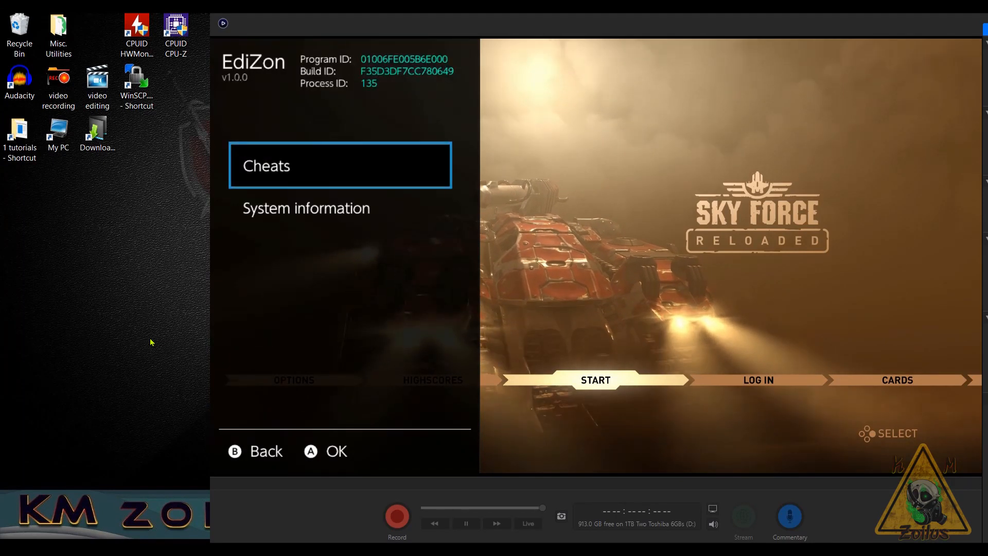
# - Show the Available cheats list for Sky Force Reloaded, all reading Off
pyautogui.click(338, 165)
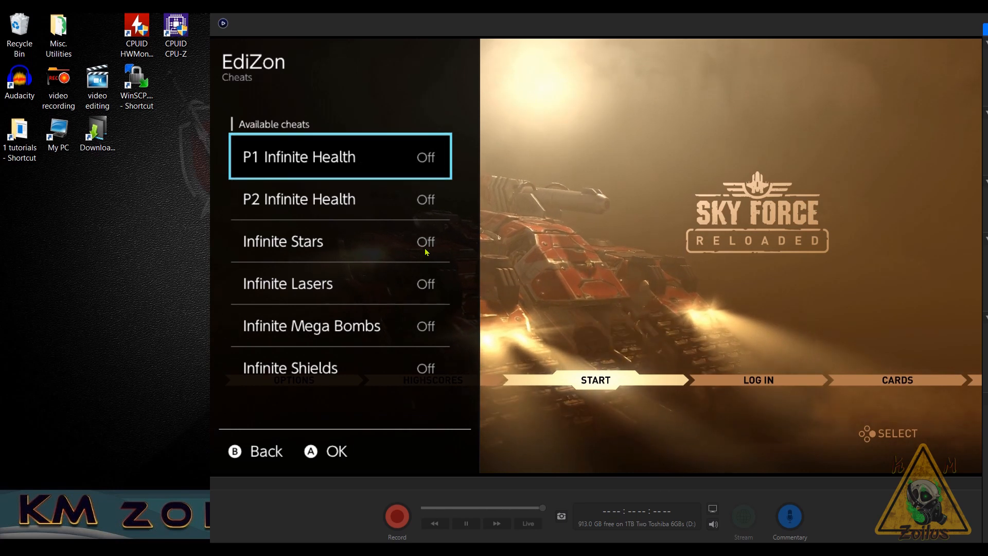
pyautogui.moveTo(410, 133)
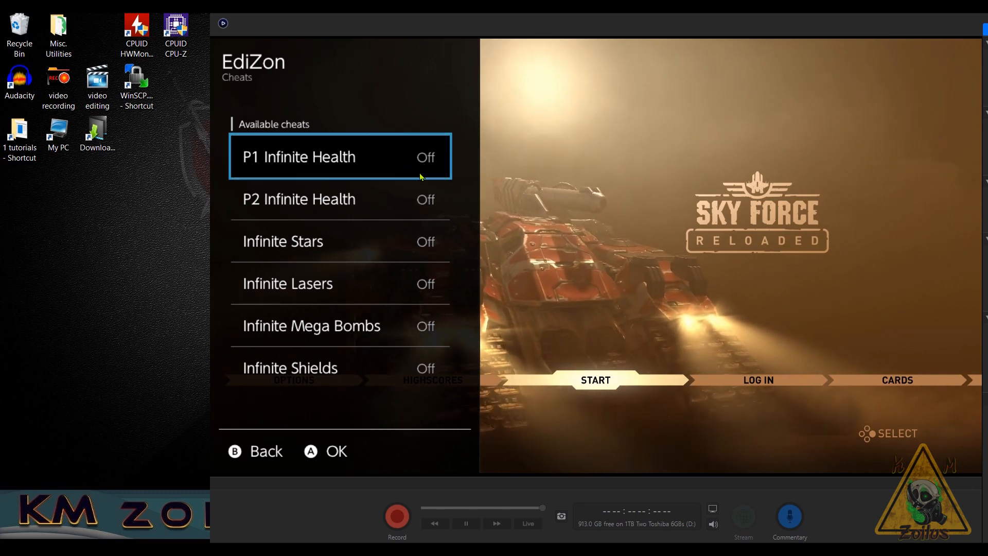
pyautogui.moveTo(416, 279)
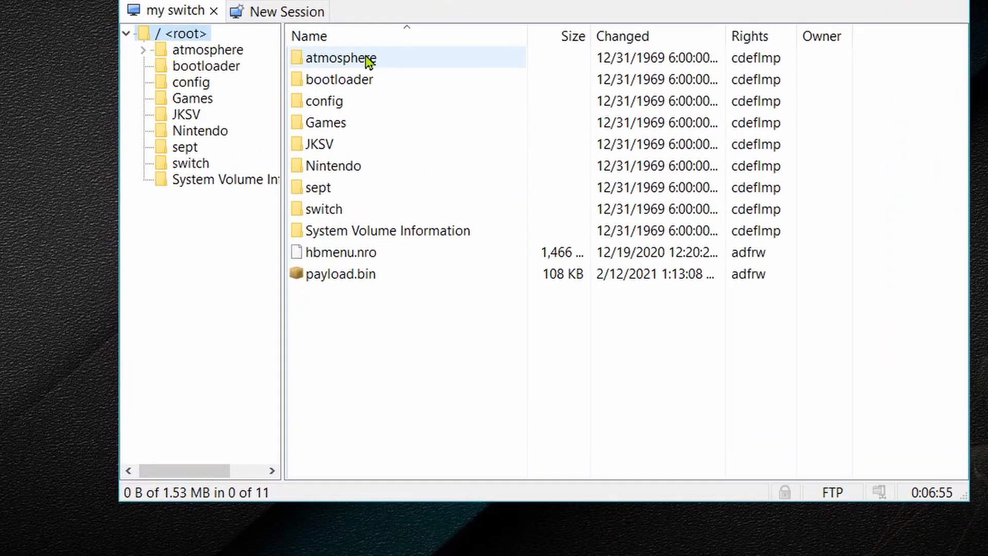
# - Browse into the Switch's atmosphere/config folder
pyautogui.doubleClick(344, 58)
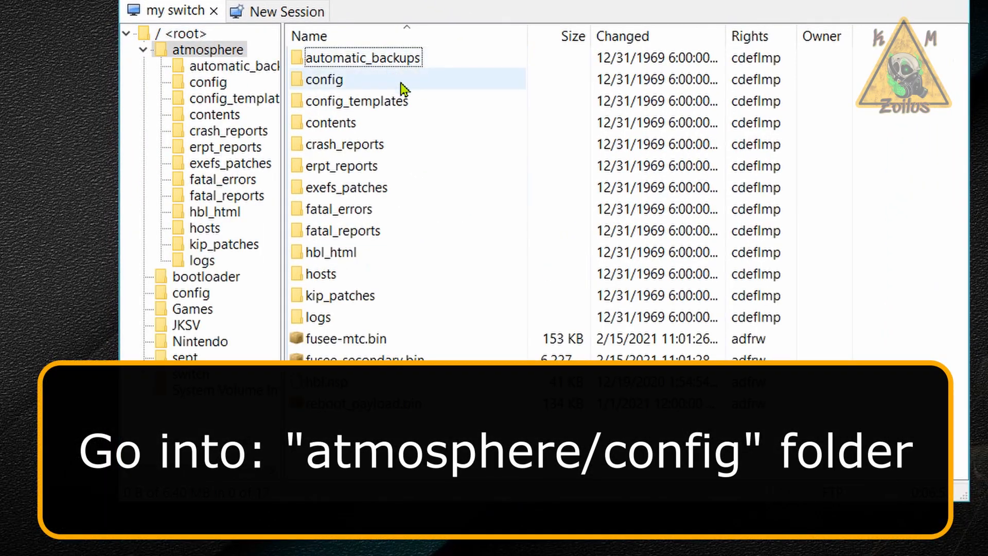
pyautogui.click(325, 79)
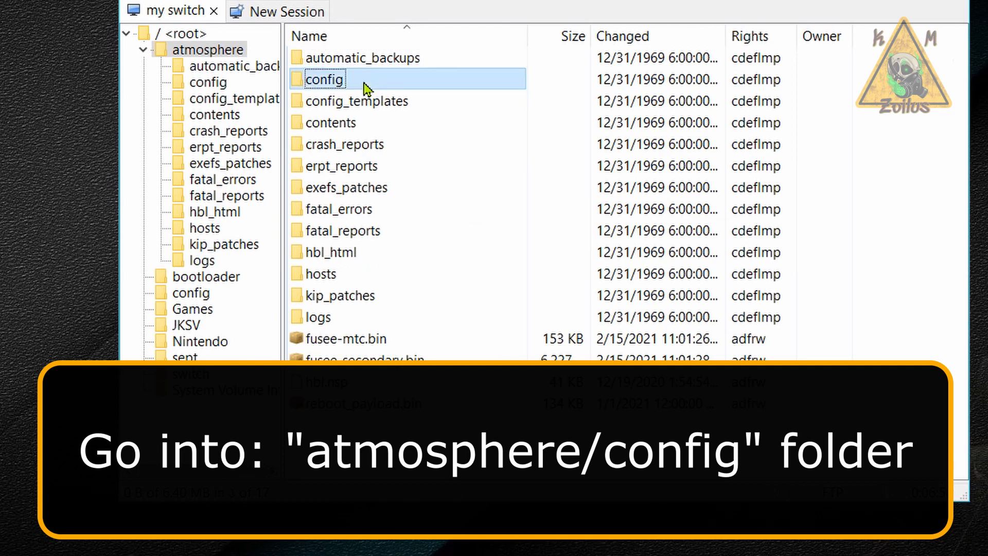
pyautogui.doubleClick(325, 80)
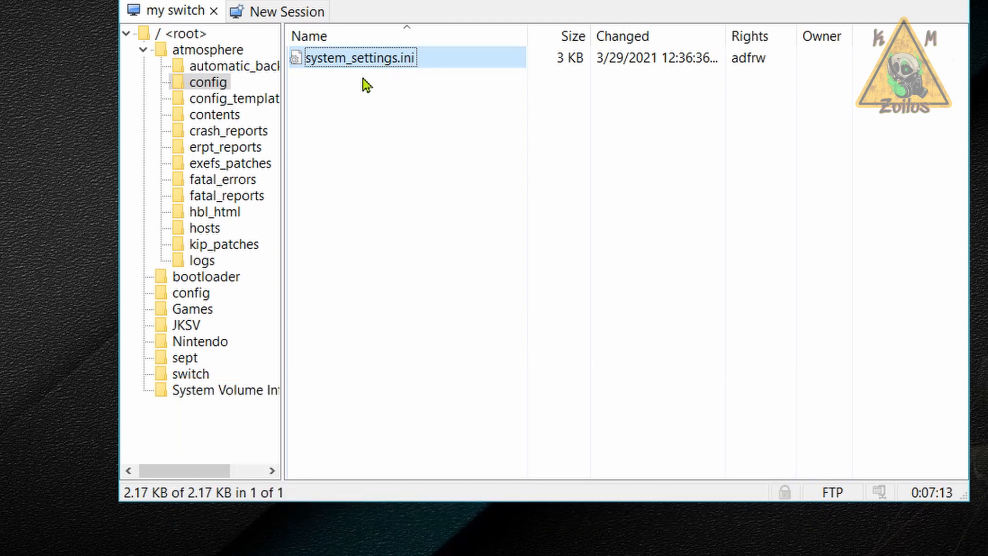
# - Inspect the template system_settings.ini in config_templates, then return to the config folder
pyautogui.click(208, 49)
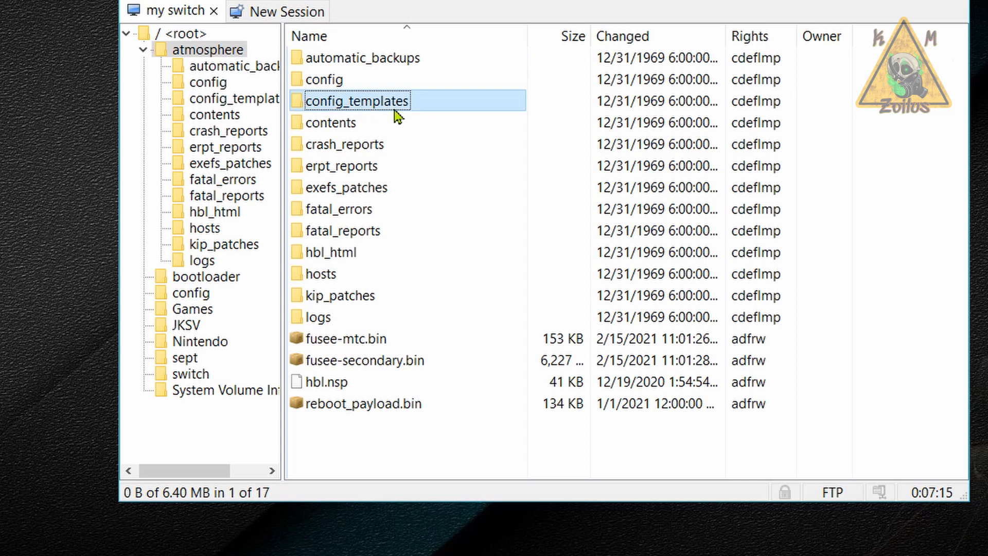
pyautogui.doubleClick(357, 101)
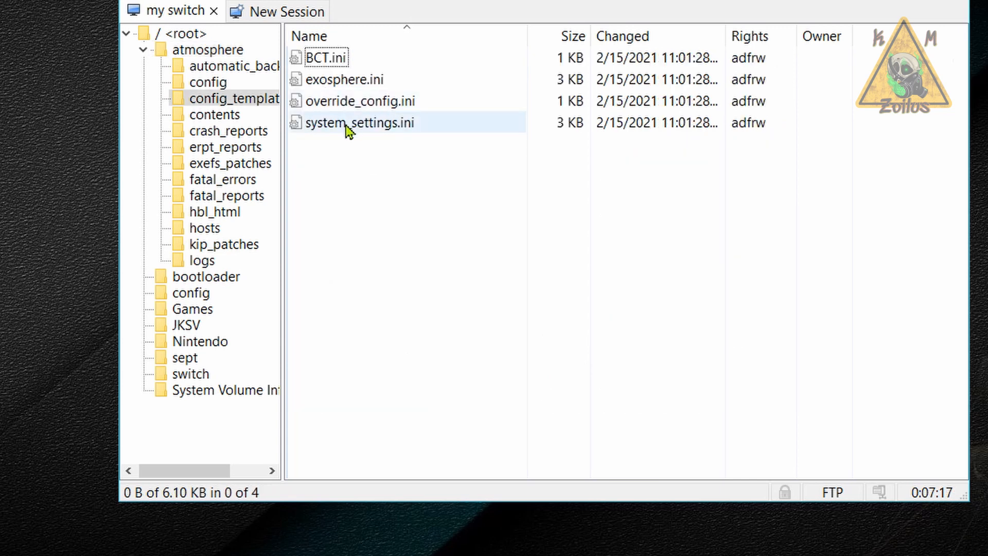
pyautogui.click(359, 123)
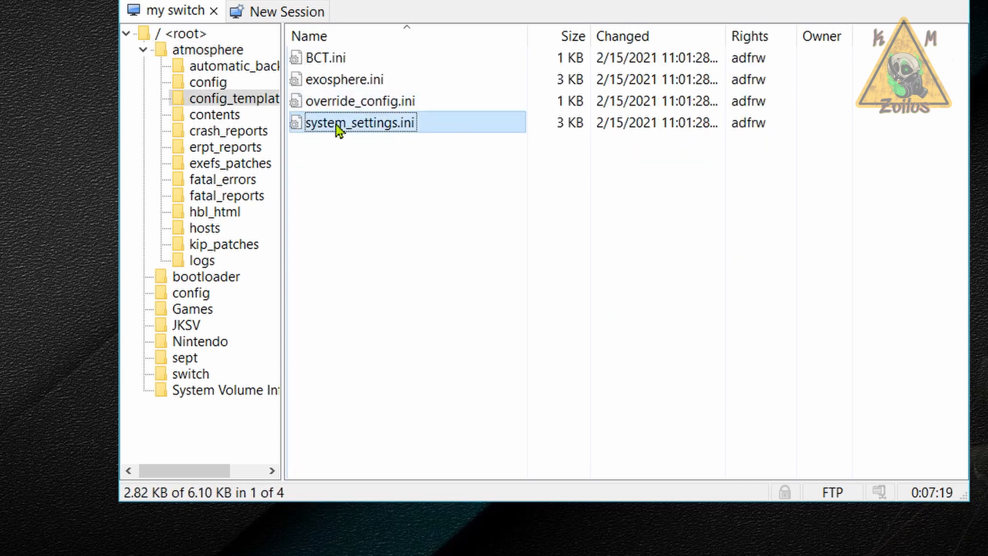
pyautogui.rightClick(357, 121)
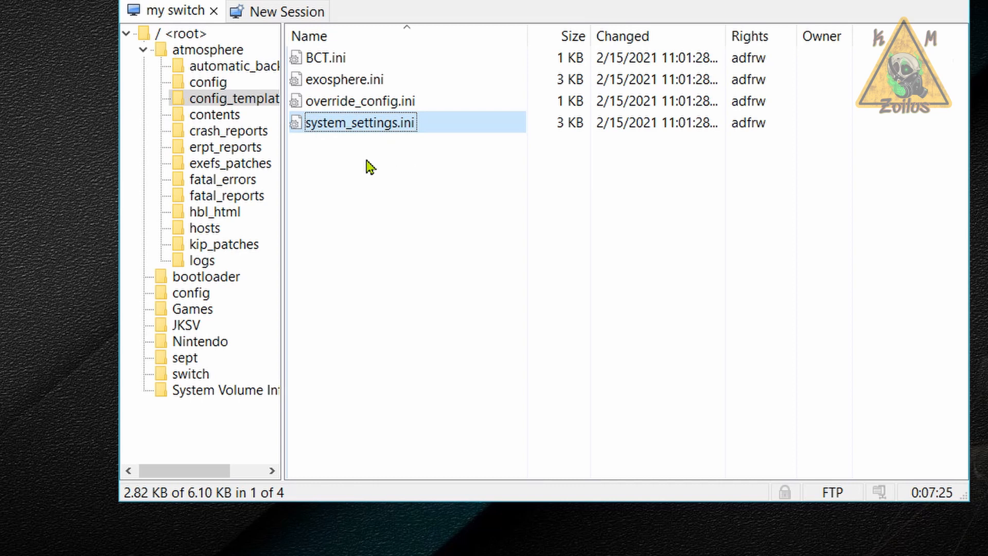
pyautogui.click(208, 50)
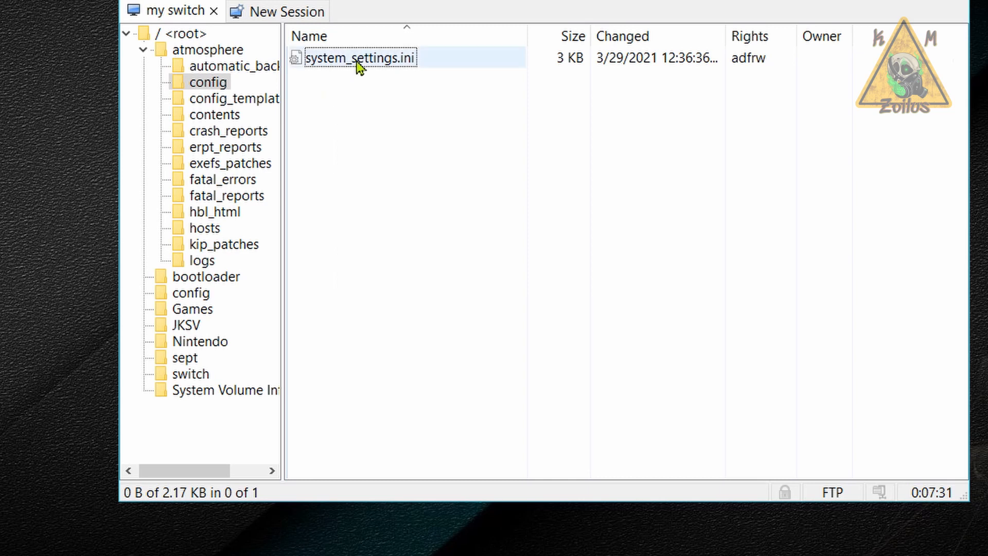
# - Copy system_settings.ini to the desktop and edit it with Notepad++
pyautogui.click(362, 58)
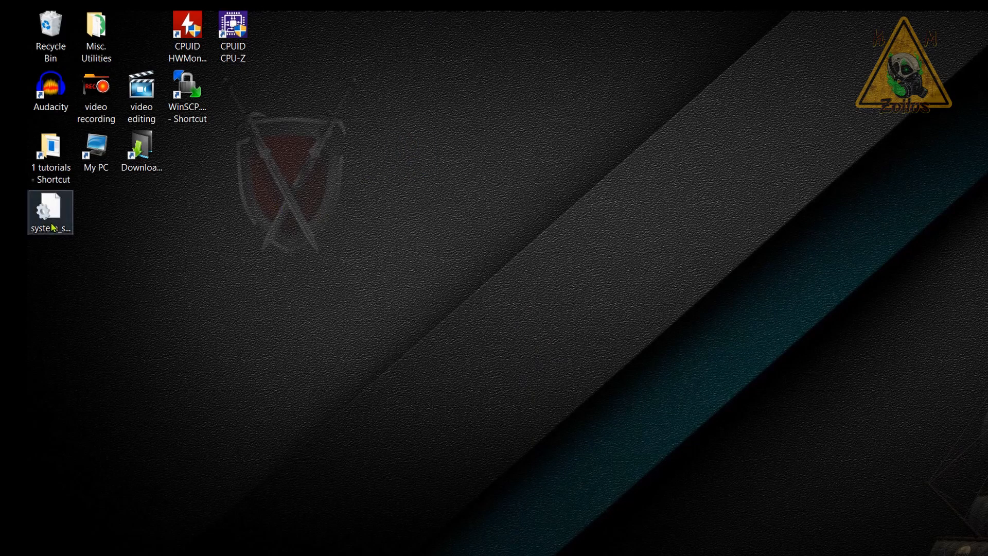
pyautogui.moveTo(50, 212); pyautogui.dragTo(543, 195)
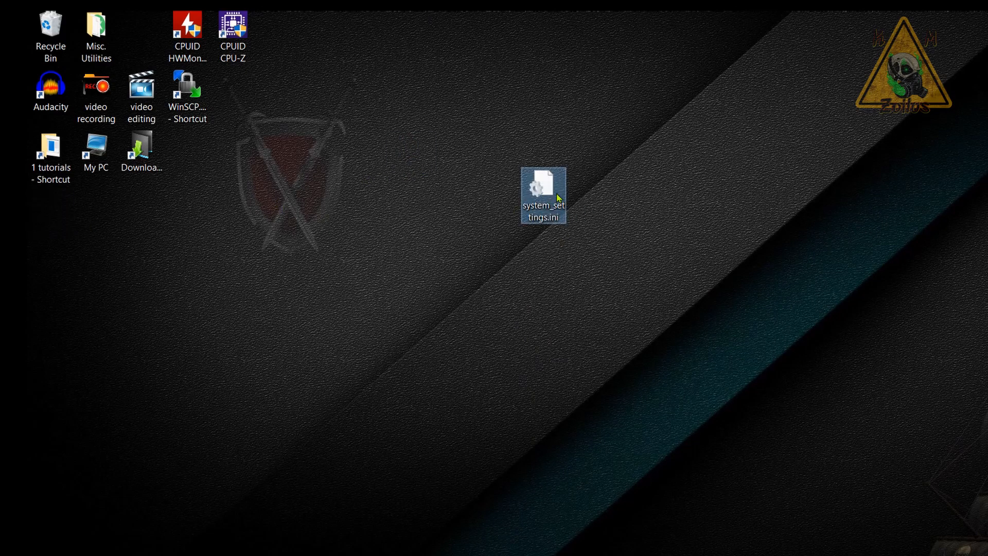
pyautogui.rightClick(543, 195)
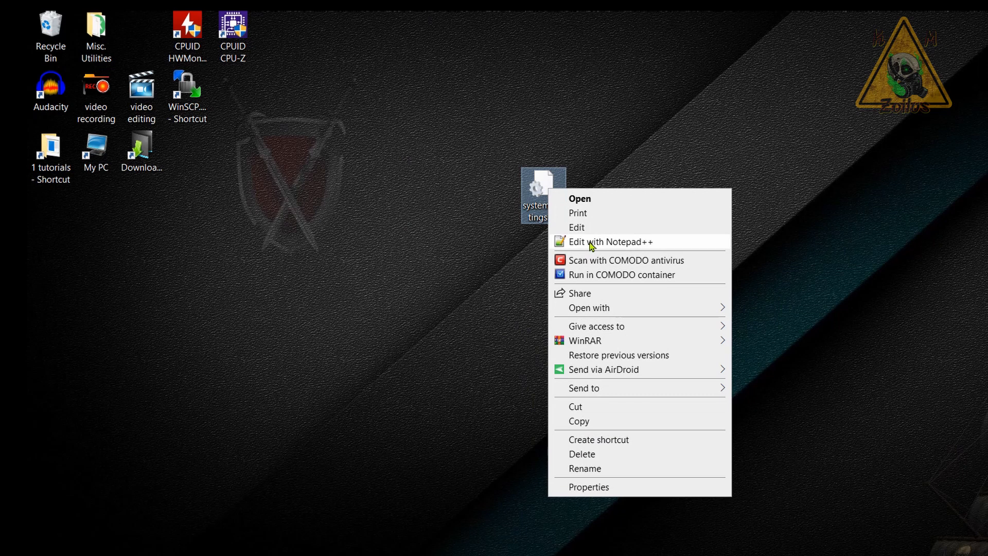
pyautogui.click(609, 241)
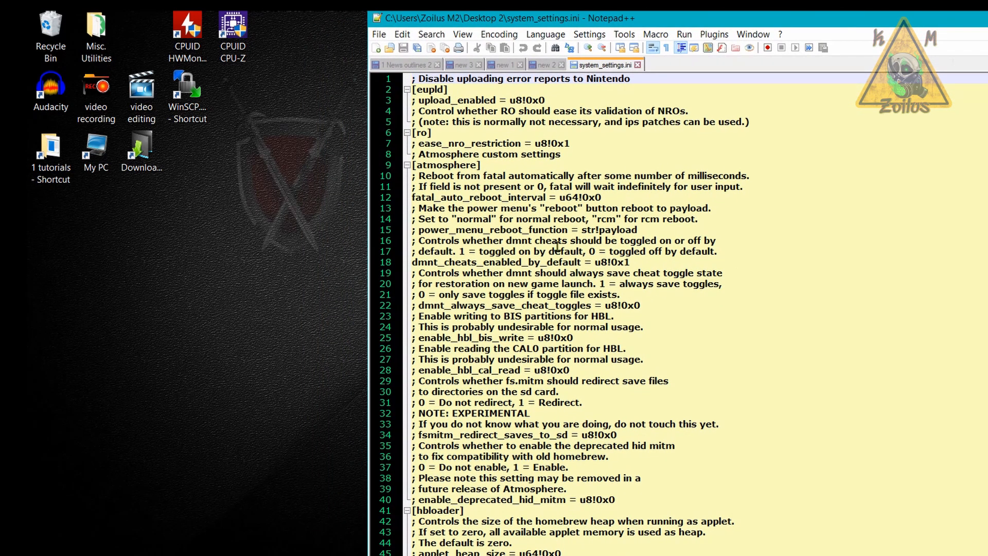
pyautogui.moveTo(588, 279)
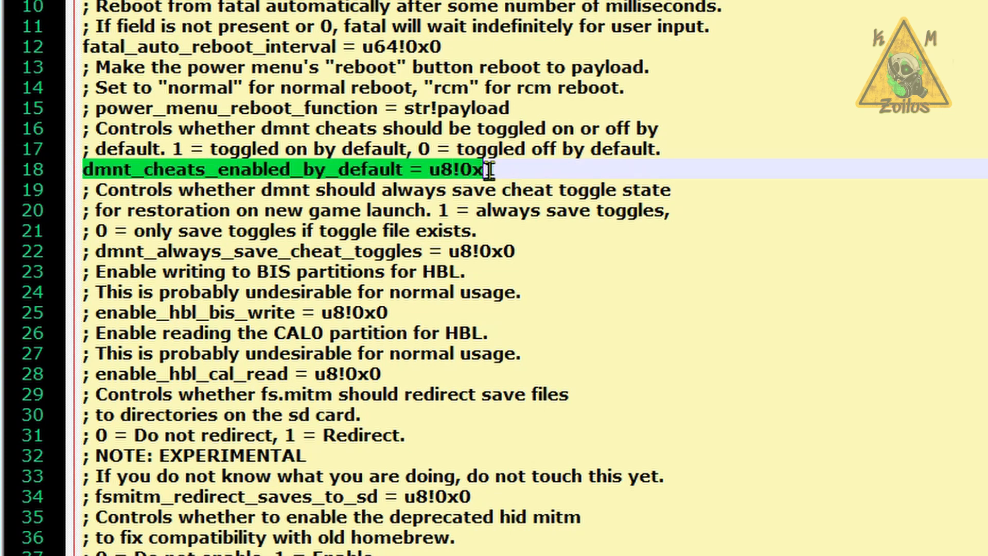
# - Uncomment dmnt_cheats_enabled_by_default and set its value to u8!0x0
pyautogui.write('1')
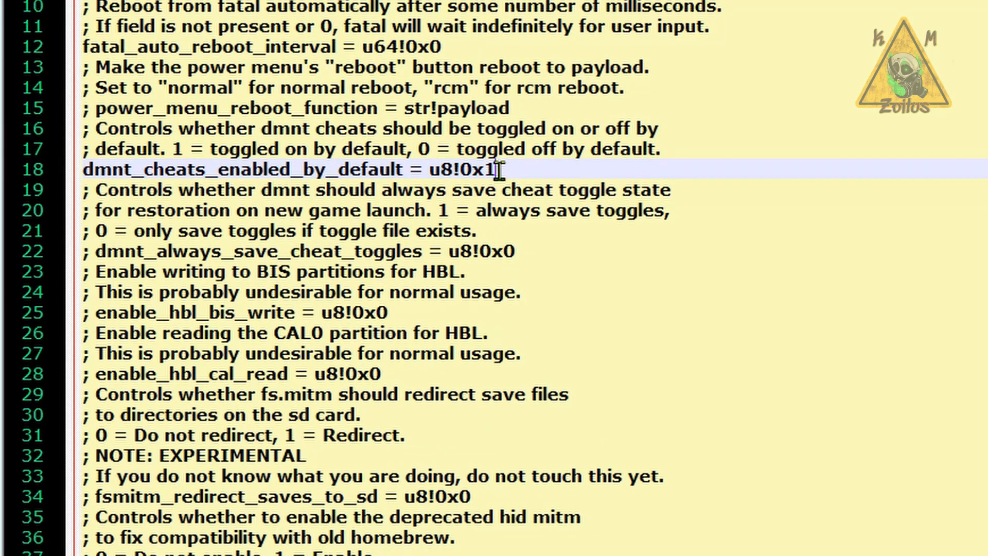
pyautogui.press('Backspace')
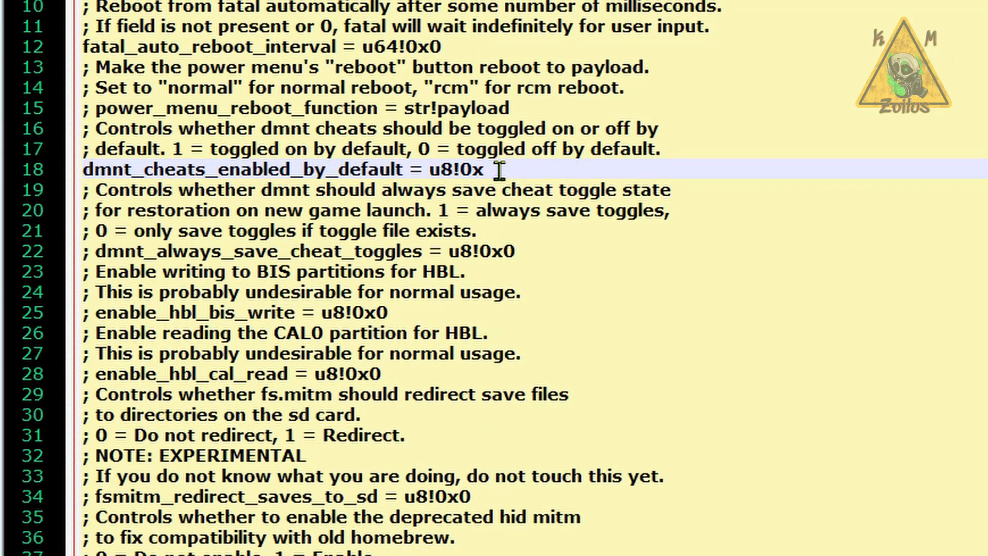
pyautogui.write('0')
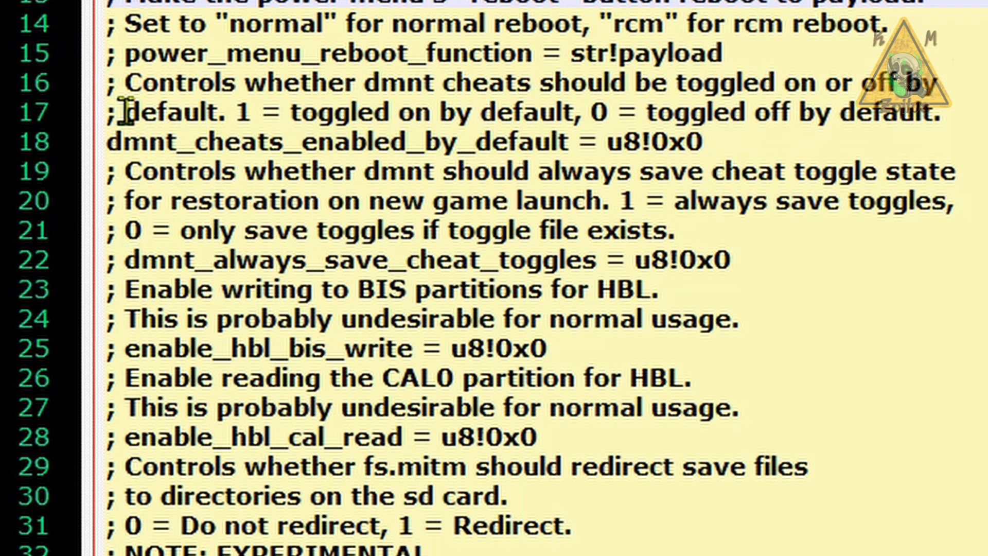
pyautogui.click(126, 142)
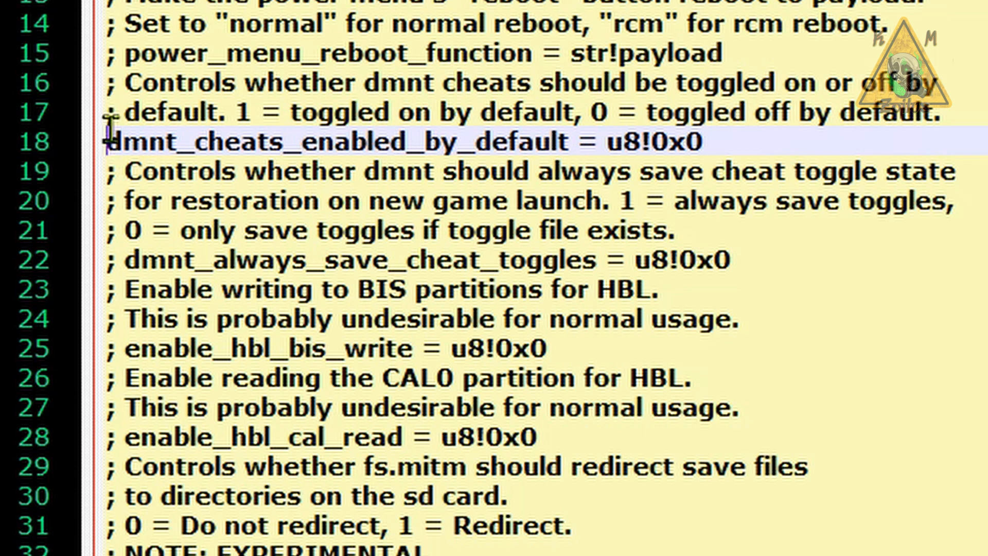
pyautogui.moveTo(639, 166)
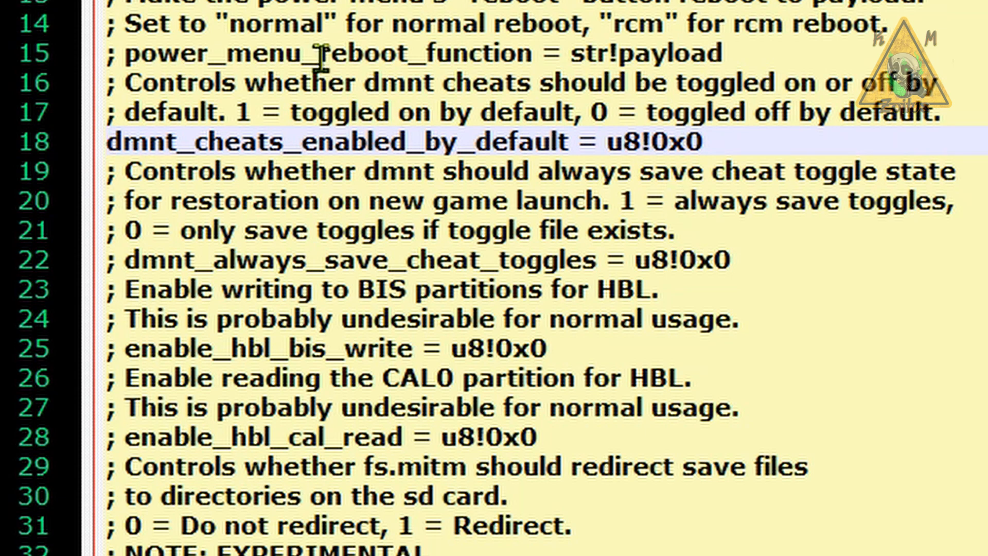
pyautogui.moveTo(466, 99)
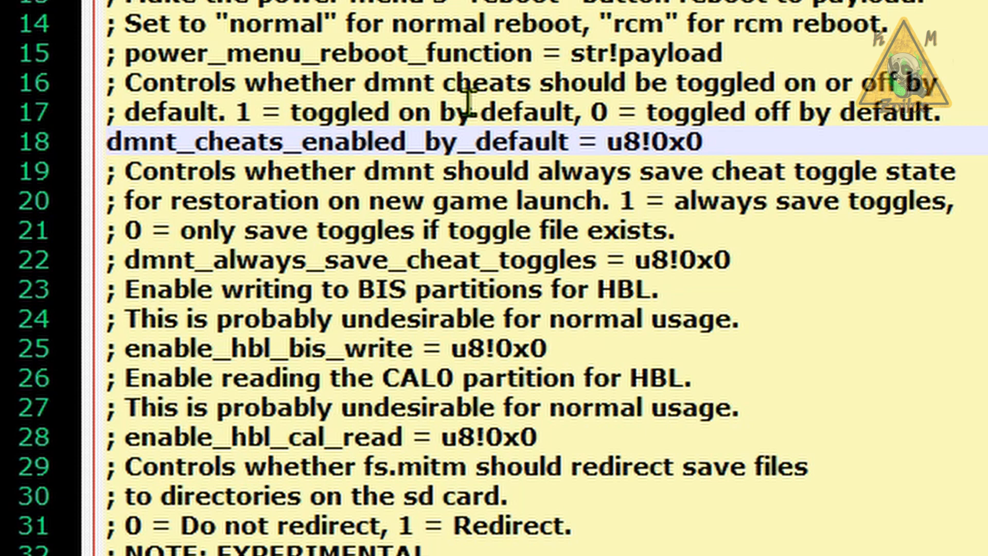
pyautogui.click(110, 142)
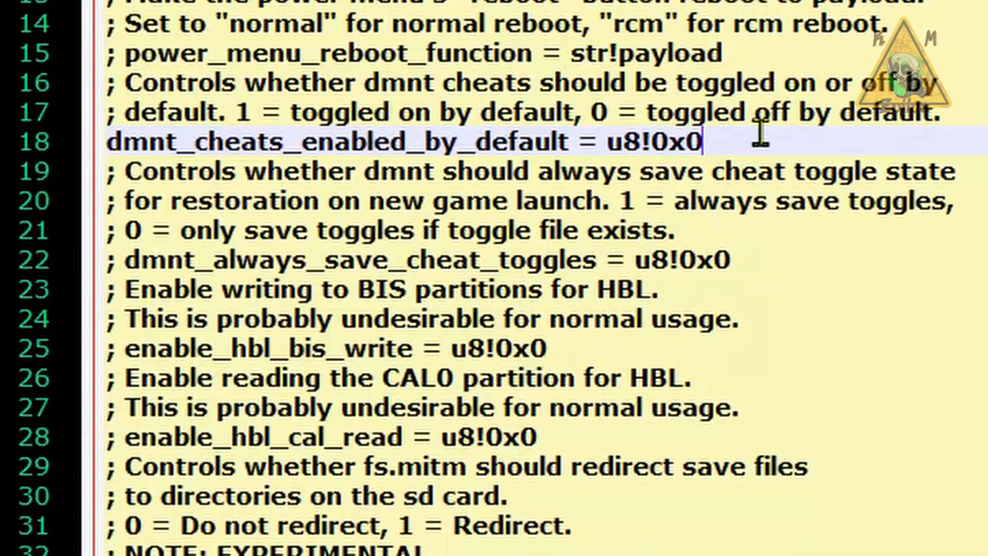
pyautogui.moveTo(372, 142)
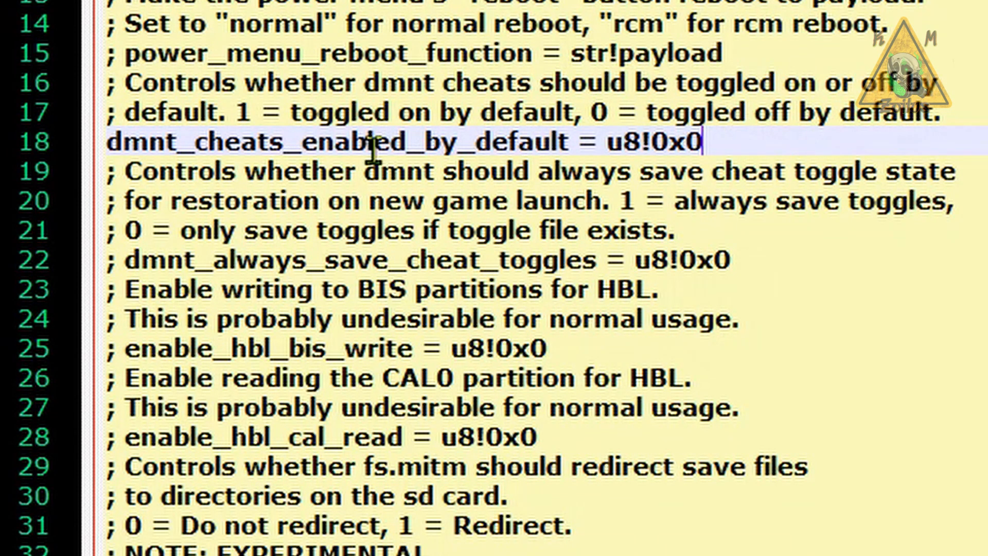
pyautogui.moveTo(130, 265)
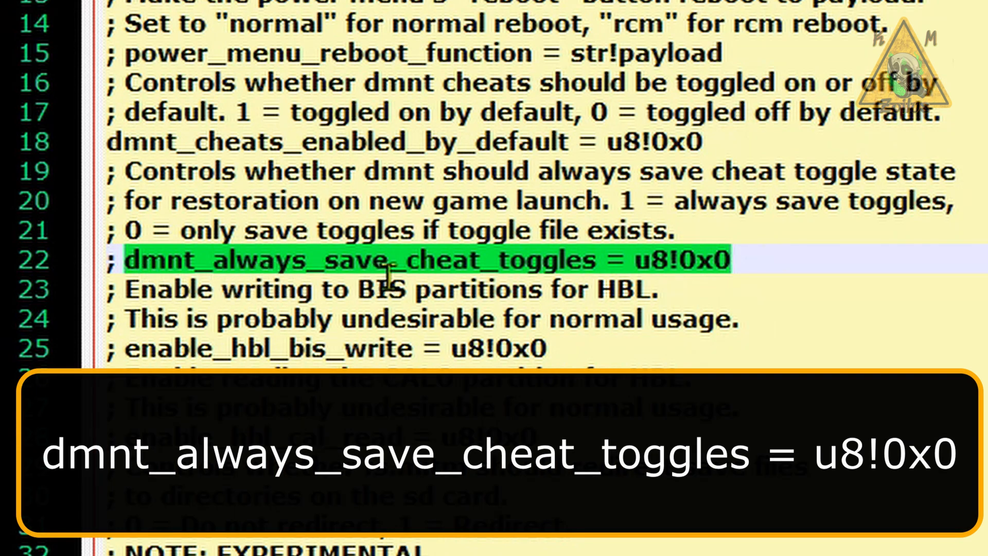
pyautogui.moveTo(659, 267)
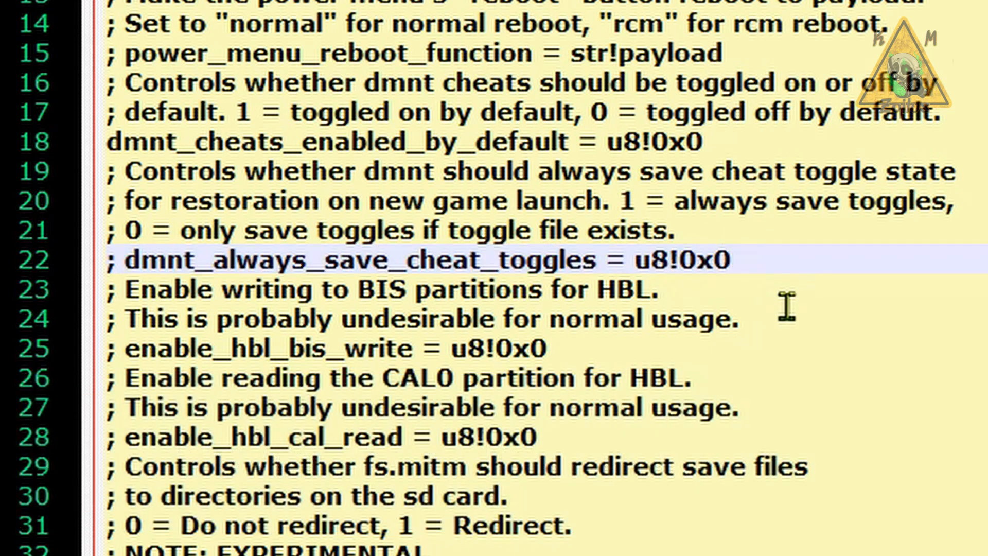
# - Change dmnt_always_save_cheat_toggles to u8!0x1 and save the file
pyautogui.press('backspace')
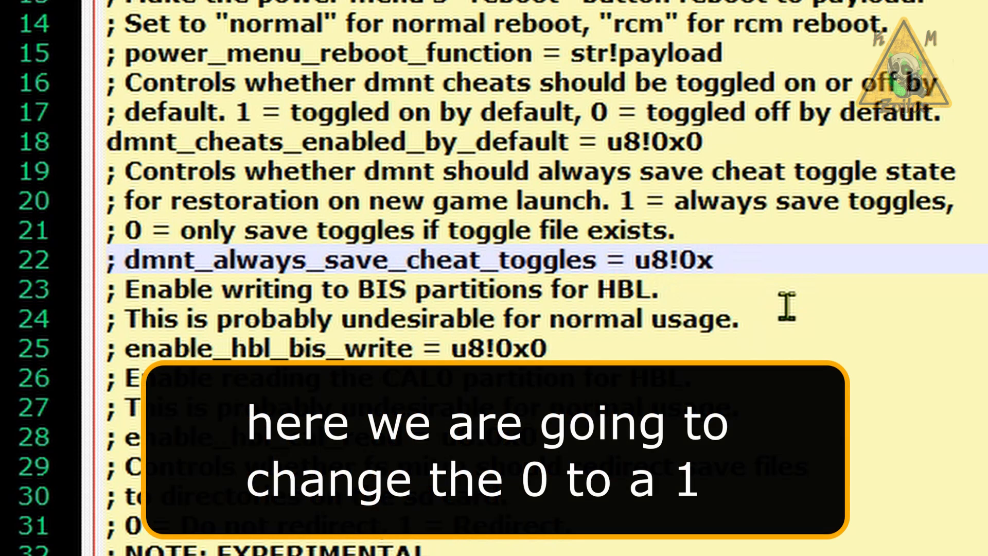
pyautogui.write('1')
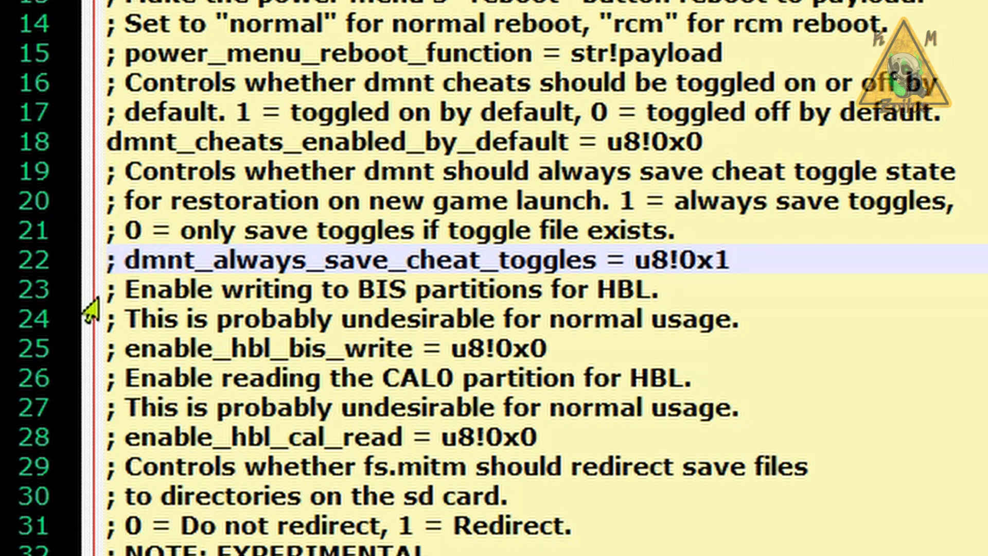
pyautogui.scroll(-3)
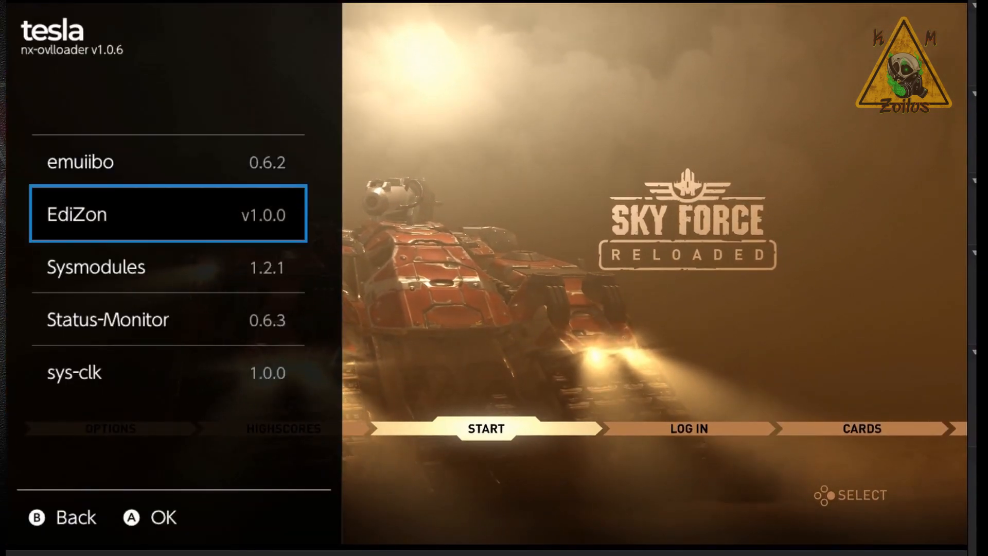
# - Leave the Tesla overlay and return to the Switch Home Menu with the game suspended
pyautogui.click(166, 214)
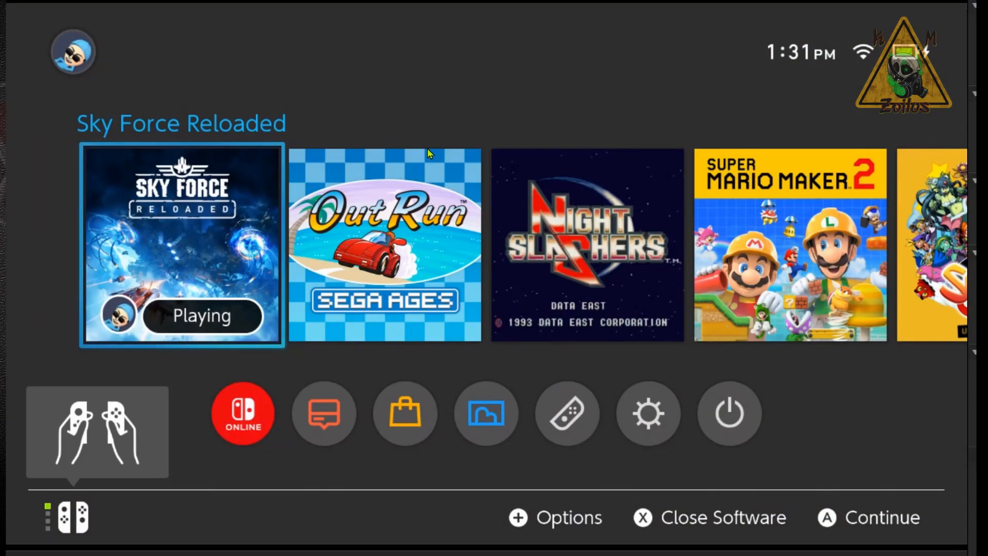
# - Close Sky Force Reloaded and relaunch it fresh from the Home Menu
pyautogui.click(708, 517)
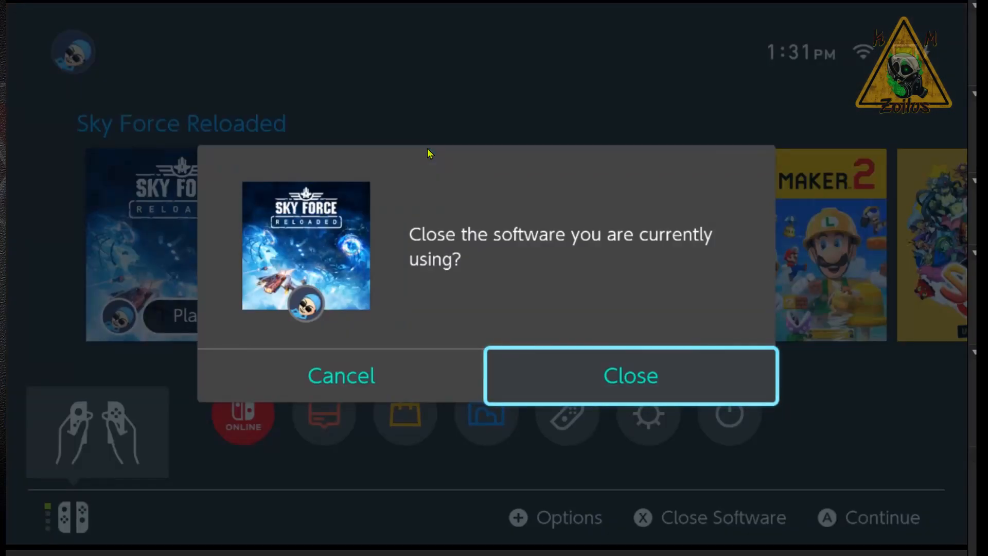
pyautogui.click(630, 375)
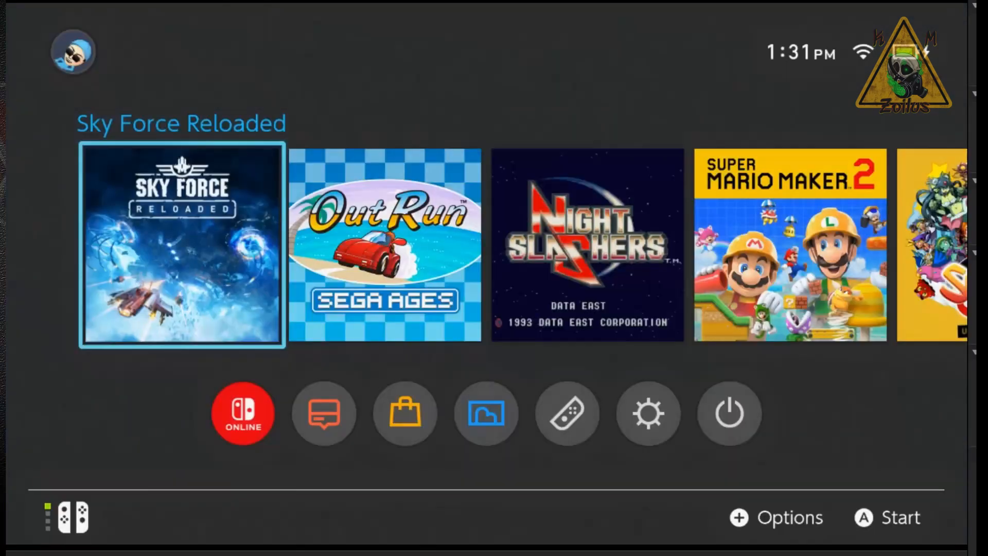
pyautogui.click(242, 414)
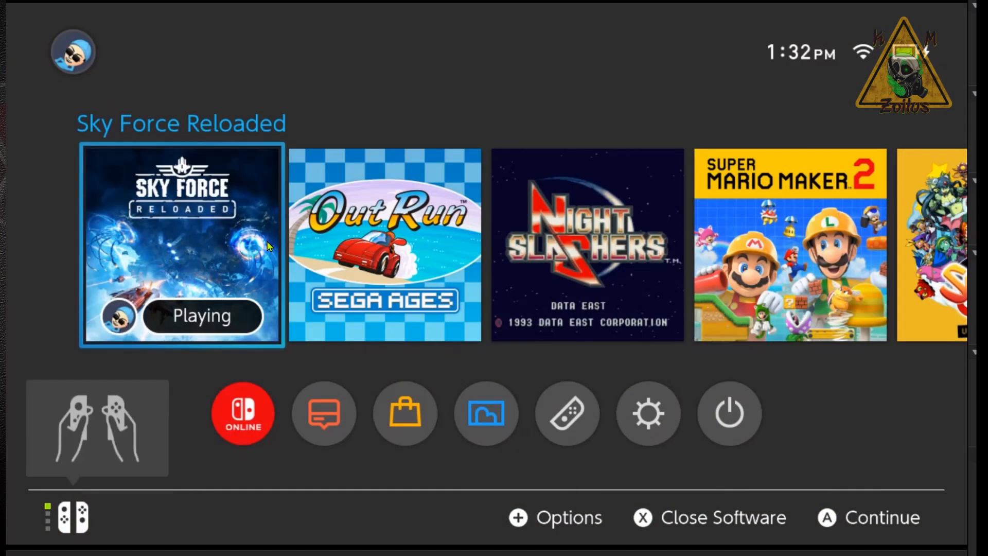
pyautogui.moveTo(298, 281)
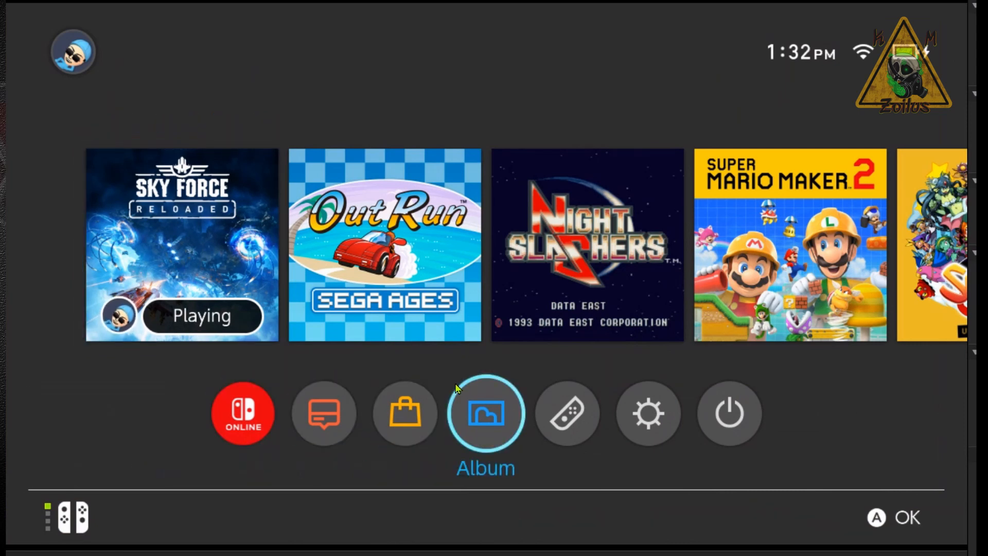
# - Launch EdiZon from the Album homebrew menu
pyautogui.click(485, 413)
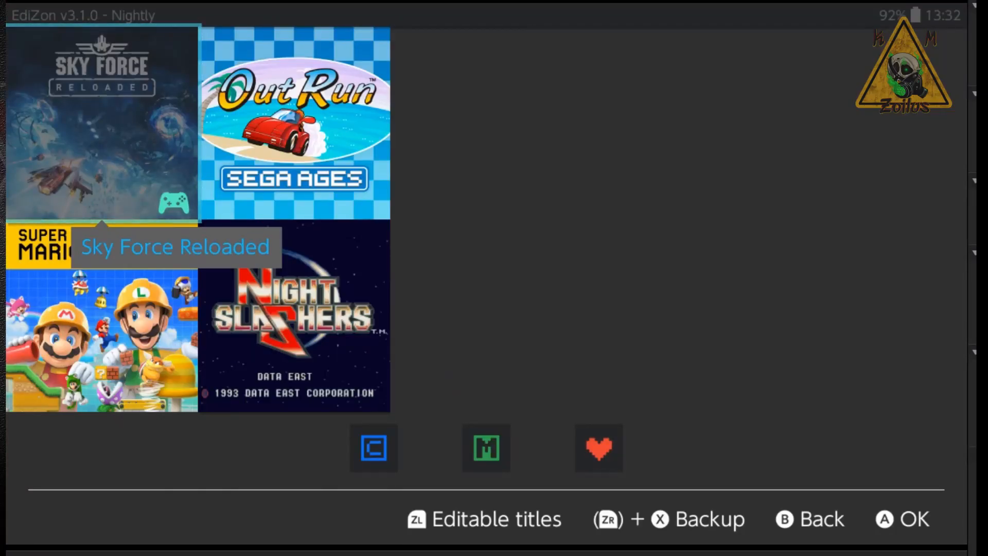
# - Show Sky Force Reloaded's cheats with P1 Infinite Health and Infinite Stars still enabled
pyautogui.click(293, 313)
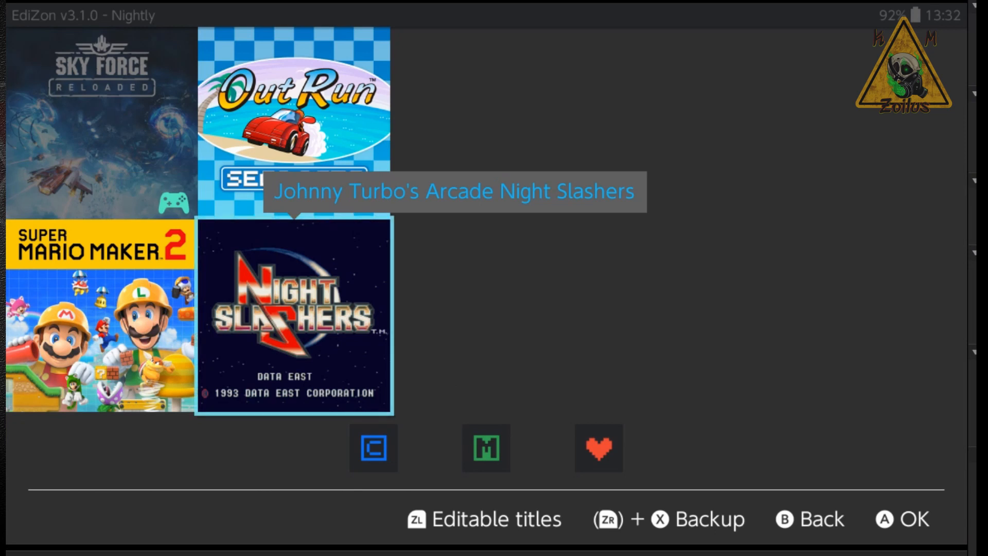
pyautogui.click(373, 448)
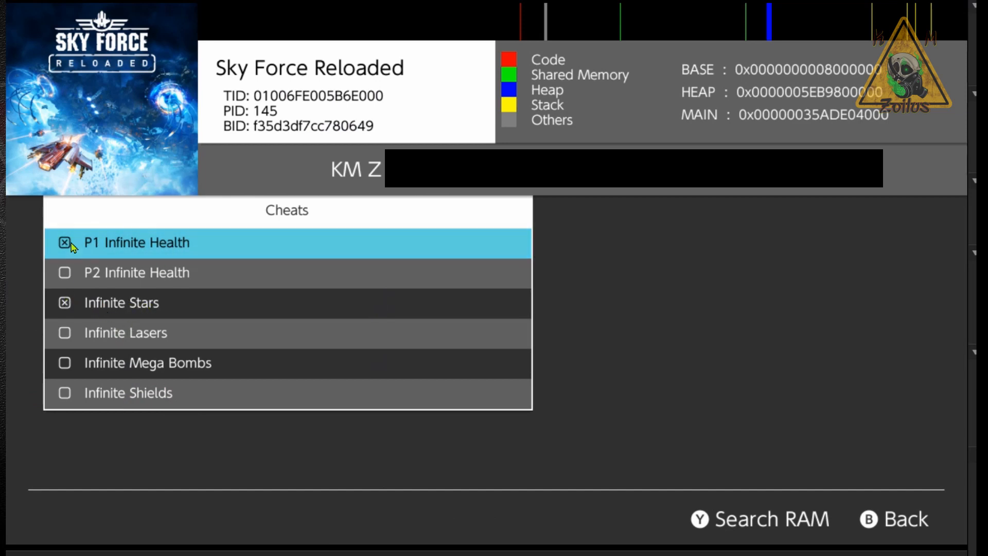
pyautogui.moveTo(72, 402)
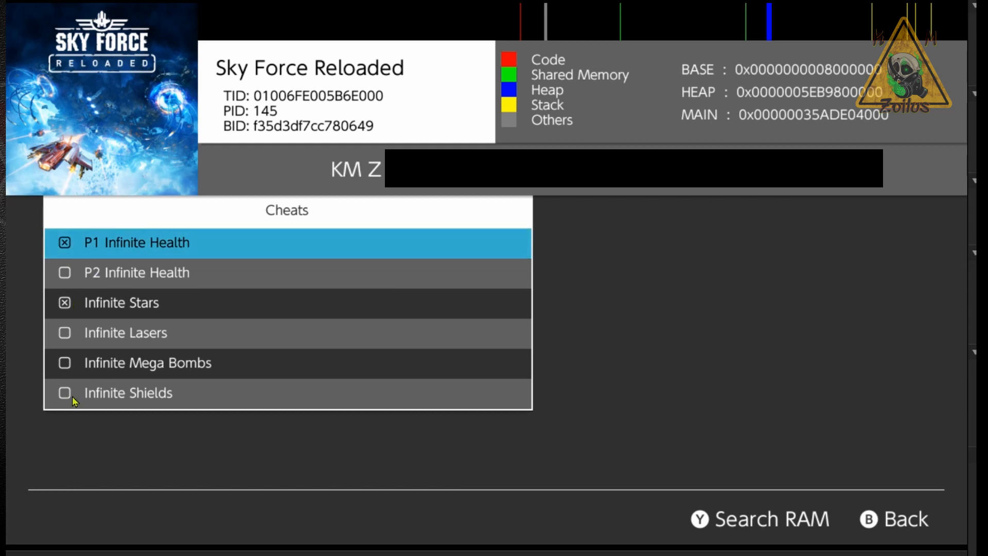